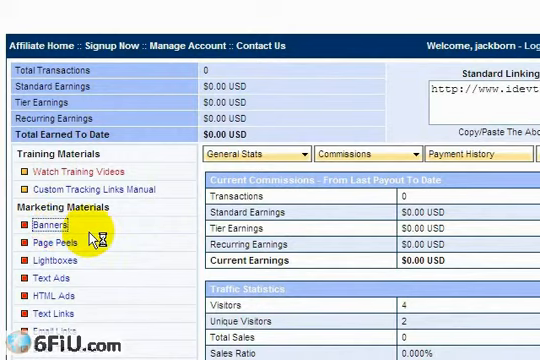
# Show the Banners page under Marketing Materials with the sample Flash and JPG banners and their source code.
pyautogui.click(42, 224)
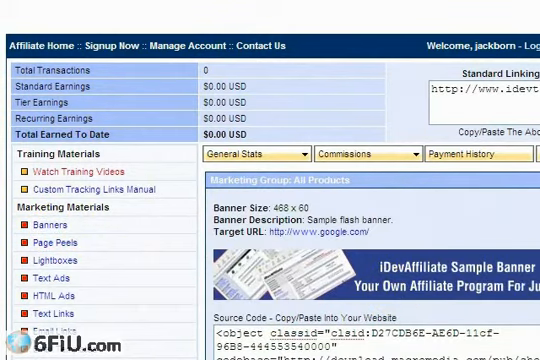
pyautogui.scroll(-3)
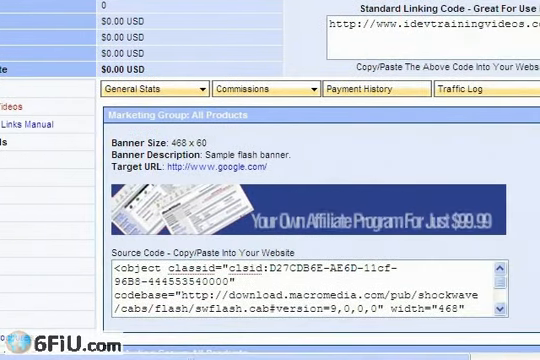
pyautogui.scroll(-3)
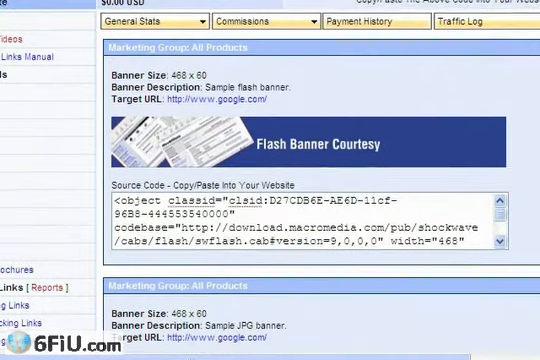
pyautogui.scroll(-3)
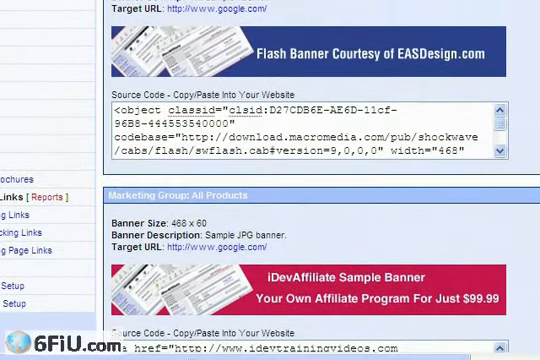
pyautogui.scroll(-3)
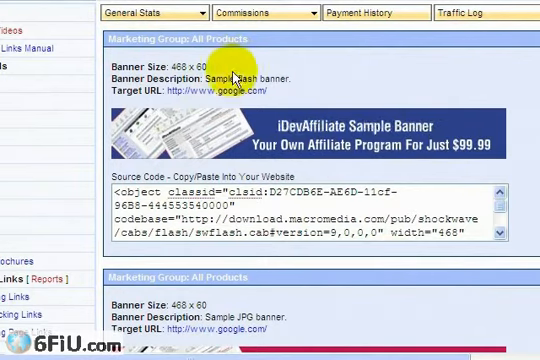
pyautogui.scroll(-3)
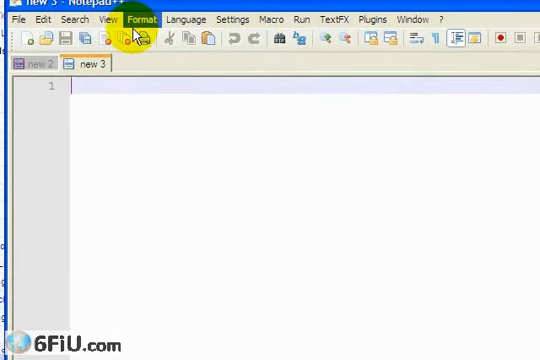
pyautogui.moveTo(168, 8)
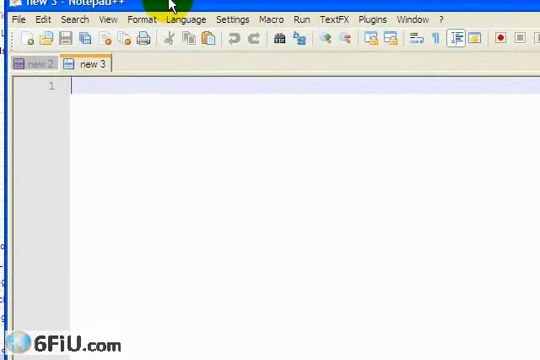
# Paste the Flash banner's object/embed code into the document, then launch the browser on jbdemo.com.
pyautogui.rightClick(104, 110)
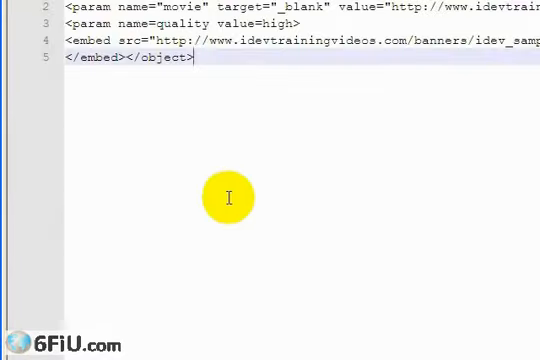
pyautogui.click(20, 356)
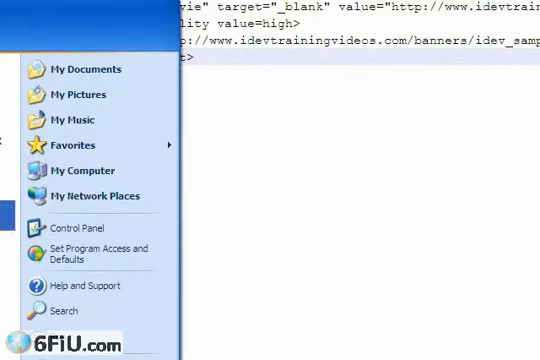
pyautogui.click(284, 272)
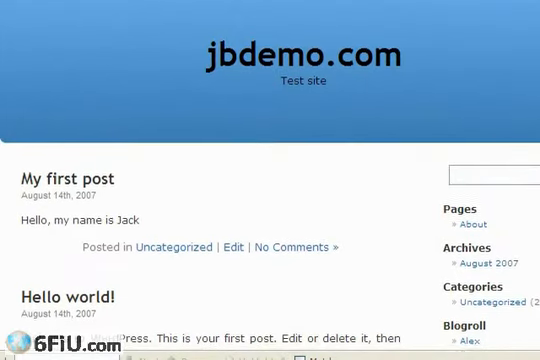
# Scroll through the jbdemo.com blog homepage to review its existing posts.
pyautogui.scroll(-3)
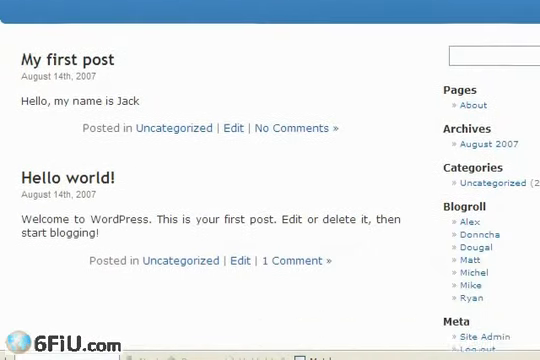
pyautogui.scroll(-3)
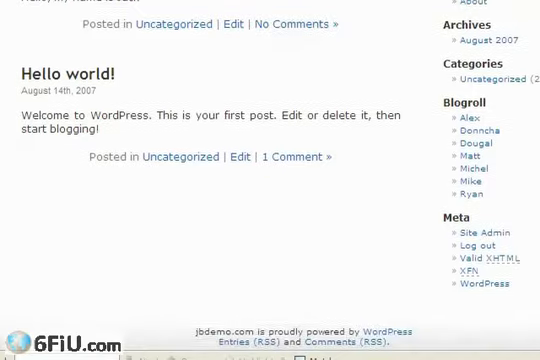
pyautogui.scroll(3)
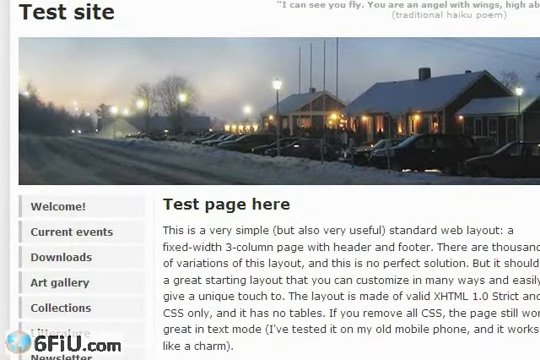
# Scroll down the static Test site page before heading to the WordPress admin.
pyautogui.scroll(-3)
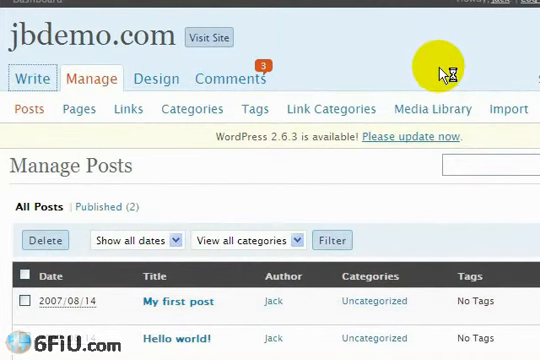
# Start a new post titled "Just a banner for demonstration".
pyautogui.click(30, 78)
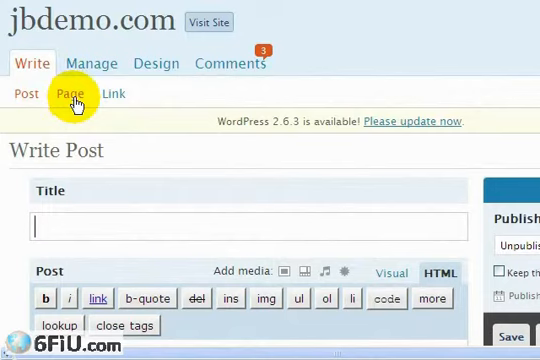
pyautogui.moveTo(352, 148)
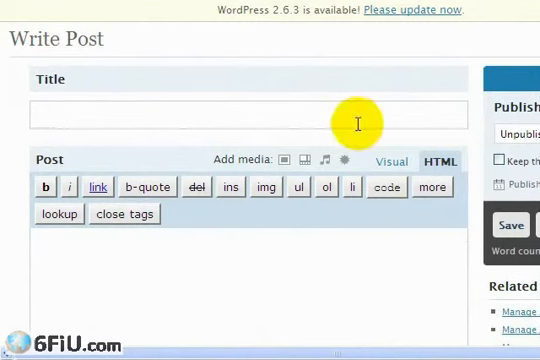
pyautogui.write('J')
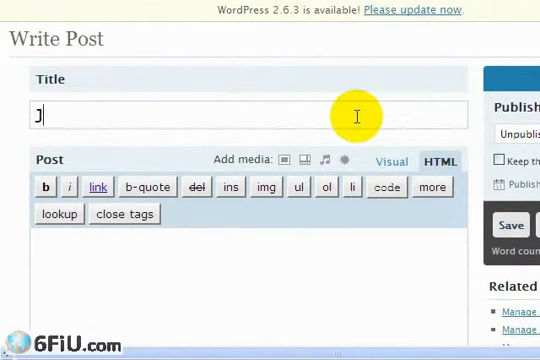
pyautogui.write('ust a banner')
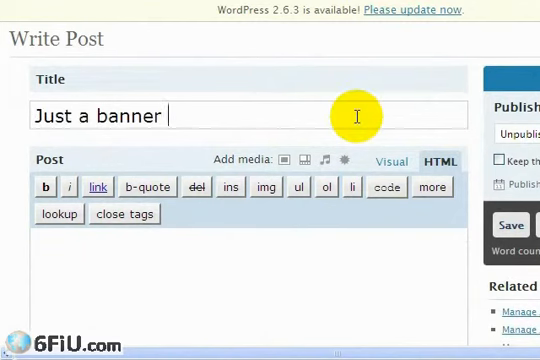
pyautogui.write('for demonst')
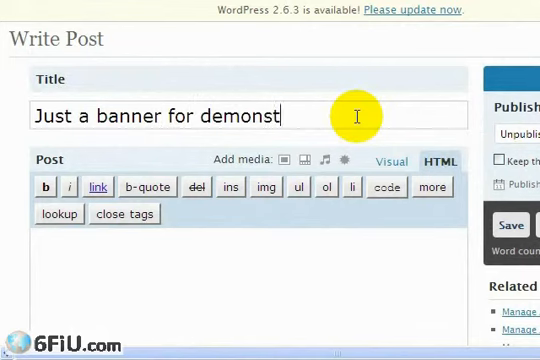
pyautogui.write('ration')
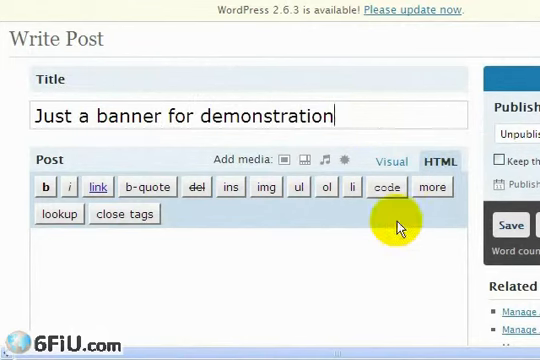
# Turn the placeholder asdf lines in the post body into a bulleted list.
pyautogui.click(404, 160)
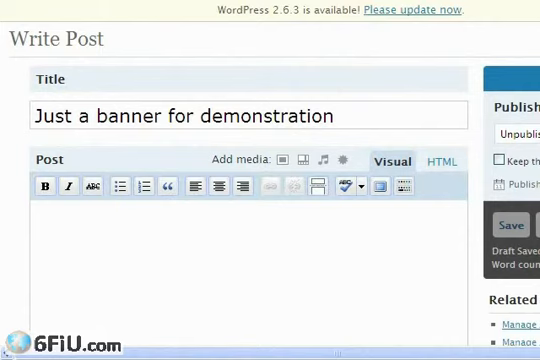
pyautogui.scroll(-3)
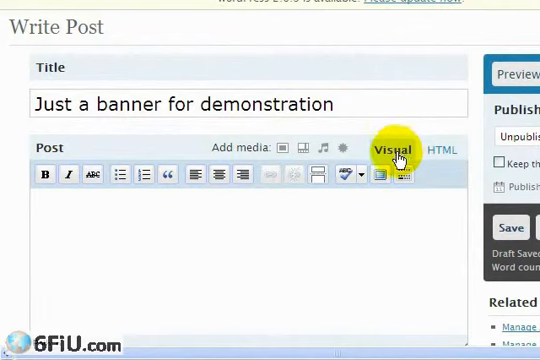
pyautogui.moveTo(312, 222)
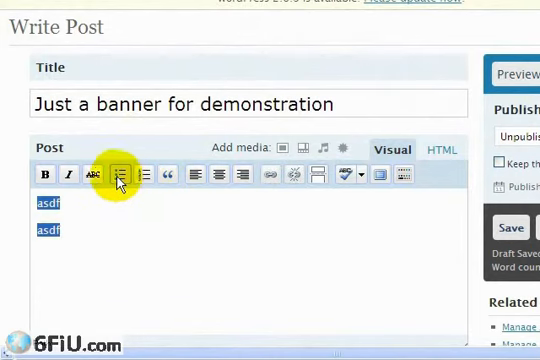
pyautogui.click(120, 174)
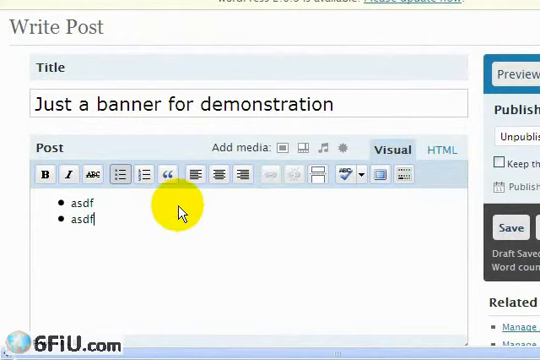
pyautogui.moveTo(252, 222)
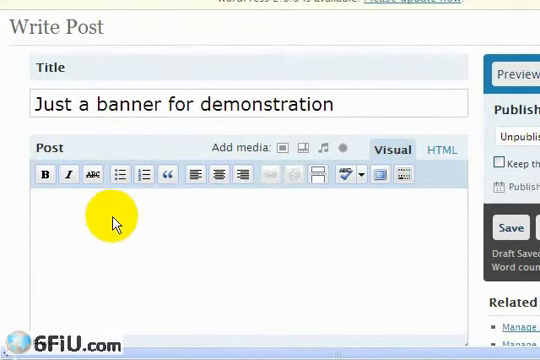
# Write the body lines "Write our article." and "And talk about our fantastic merchant.", then begin "And here".
pyautogui.write('Write our')
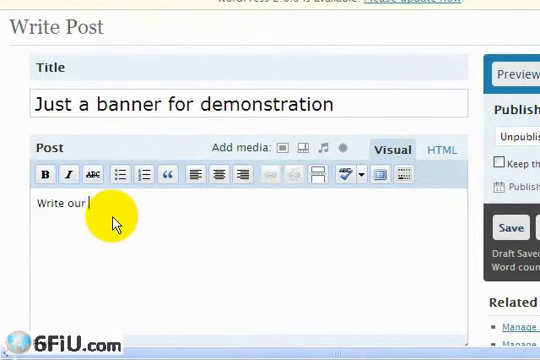
pyautogui.write('article.')
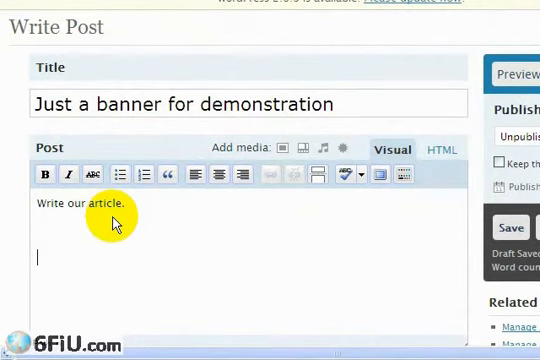
pyautogui.write('And talk about our fantast')
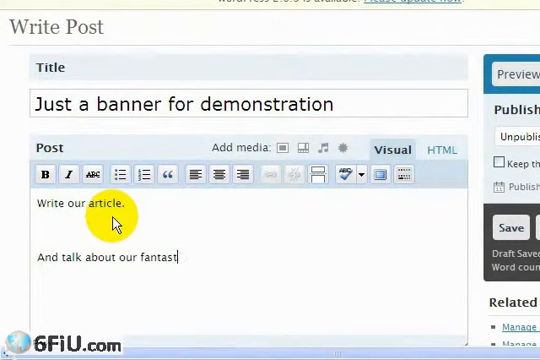
pyautogui.write('ic merch')
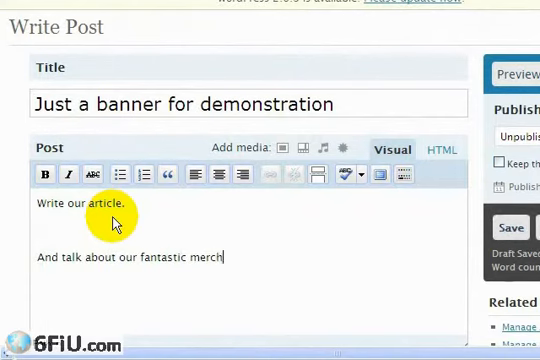
pyautogui.write('ant.')
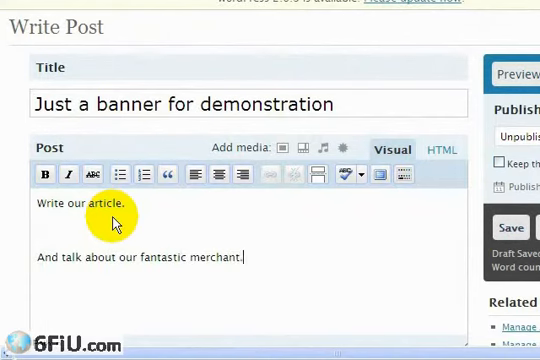
pyautogui.write('And here is a banner.')
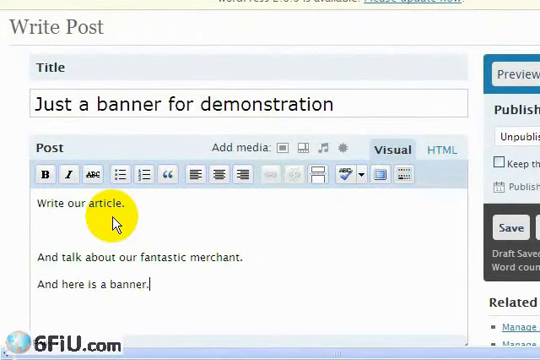
pyautogui.moveTo(312, 250)
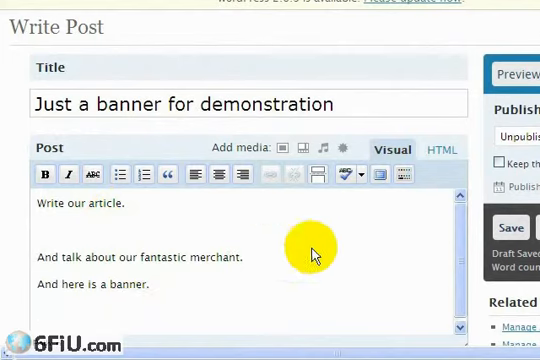
pyautogui.moveTo(448, 184)
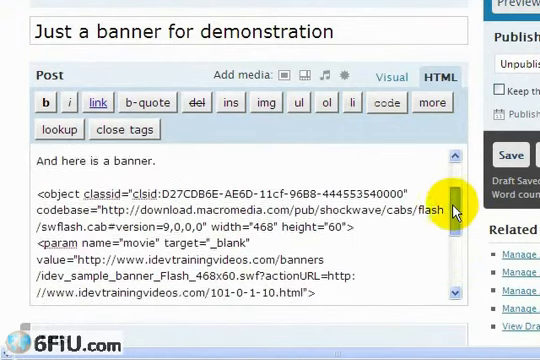
# Scroll down the Write Post page to reach the Save/Publish controls after pasting the banner code.
pyautogui.scroll(-3)
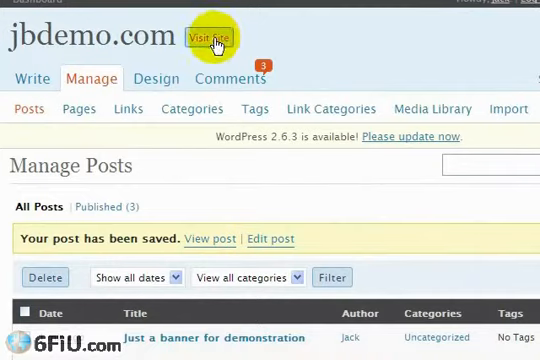
# View the live post on the site to confirm the iDevAffiliate banner displays.
pyautogui.click(212, 36)
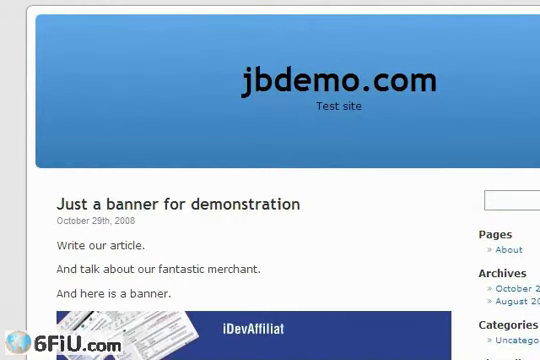
pyautogui.scroll(-3)
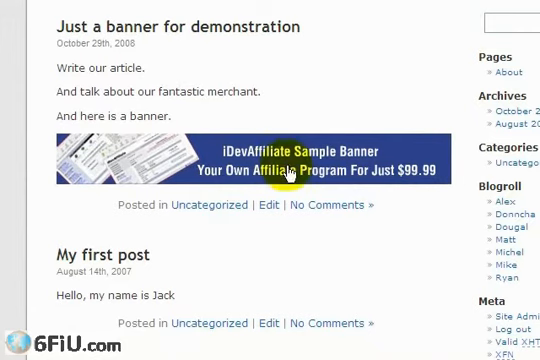
pyautogui.moveTo(408, 258)
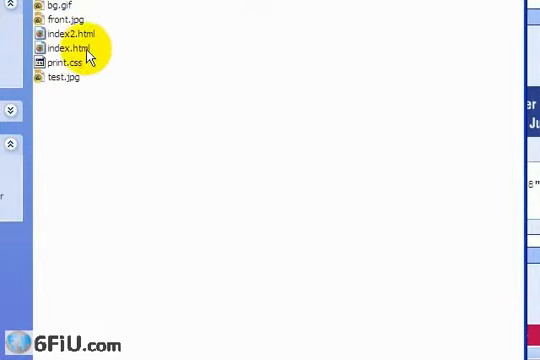
# Open the Test site's index.html with Edit with Notepad++.
pyautogui.rightClick(64, 48)
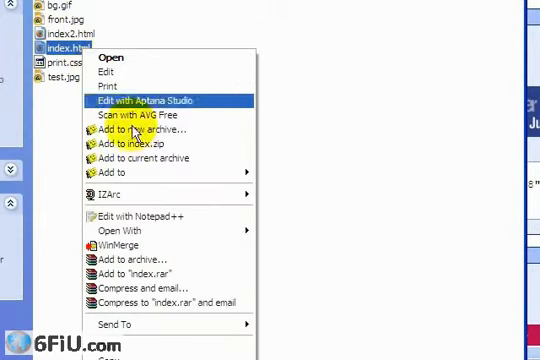
pyautogui.moveTo(160, 216)
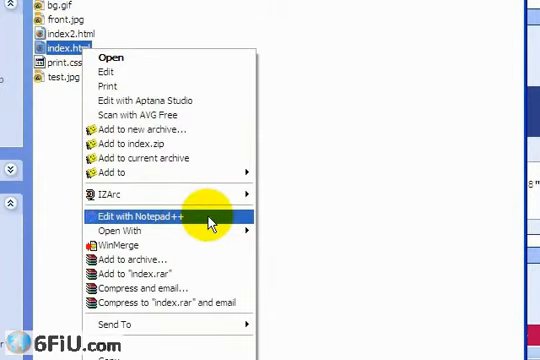
pyautogui.click(140, 216)
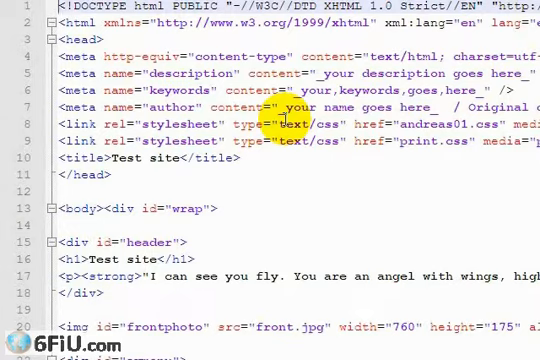
# Paste the banner embed code below the test page paragraph in index.html and save the file.
pyautogui.scroll(-3)
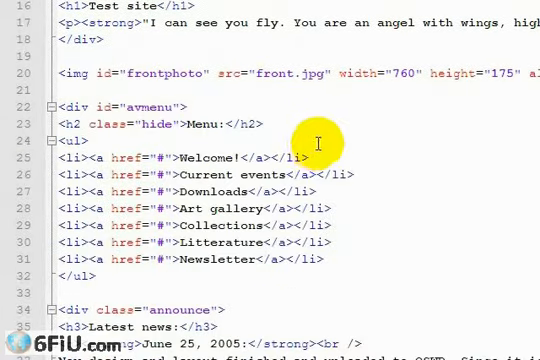
pyautogui.scroll(-3)
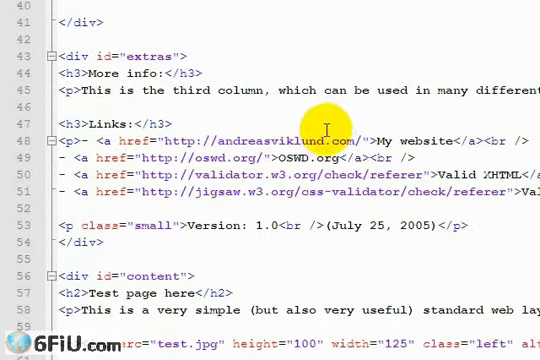
pyautogui.scroll(-3)
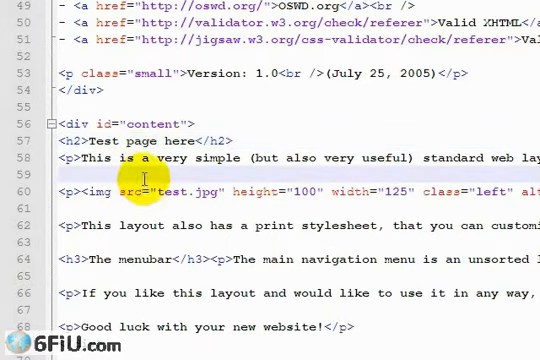
pyautogui.rightClick(146, 180)
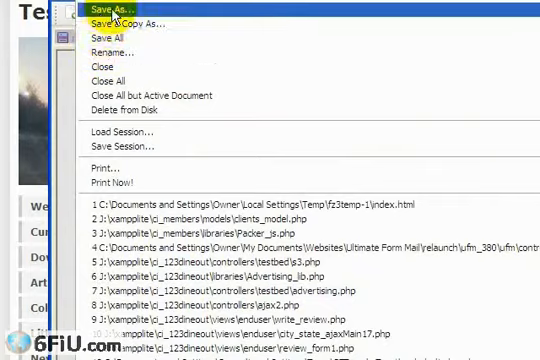
pyautogui.click(112, 8)
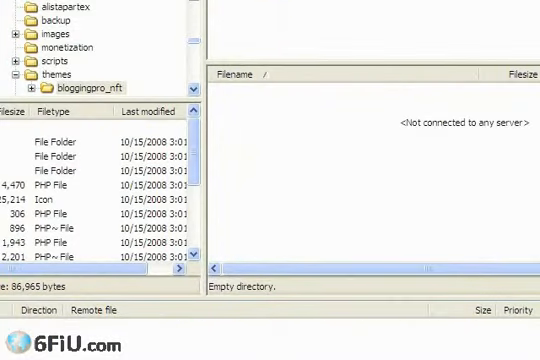
# Connect FileZilla to the website's server to reach the public_html demo folder.
pyautogui.click(292, 44)
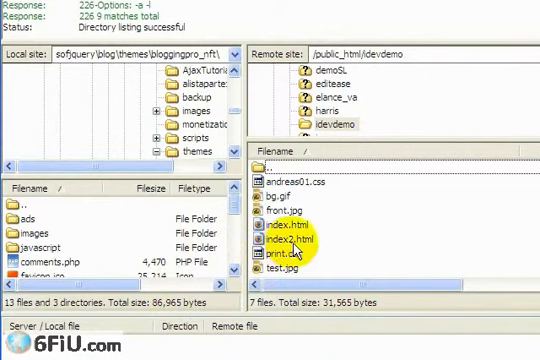
pyautogui.moveTo(376, 236)
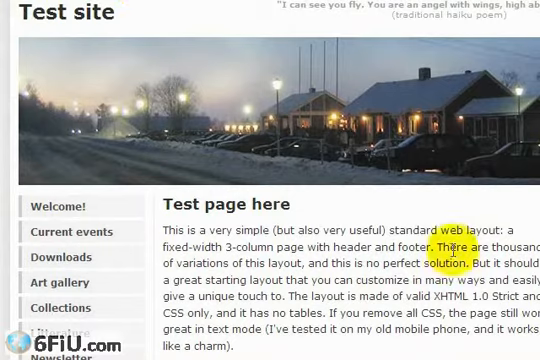
# Scroll the reloaded test page down to the embedded Flash banner below the intro paragraph.
pyautogui.scroll(-3)
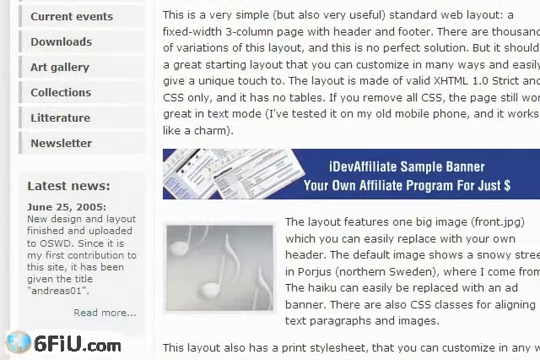
pyautogui.scroll(-3)
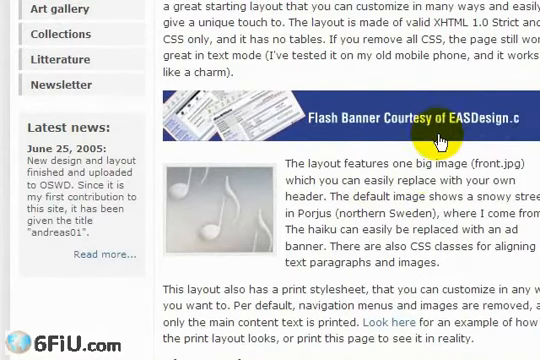
pyautogui.moveTo(432, 178)
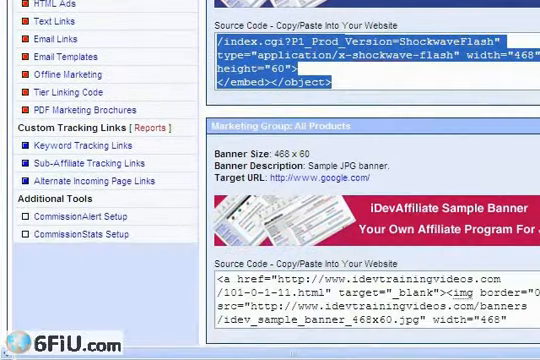
# Scroll the Banners page to the Marketing Group JPG banner and its source code box.
pyautogui.scroll(-3)
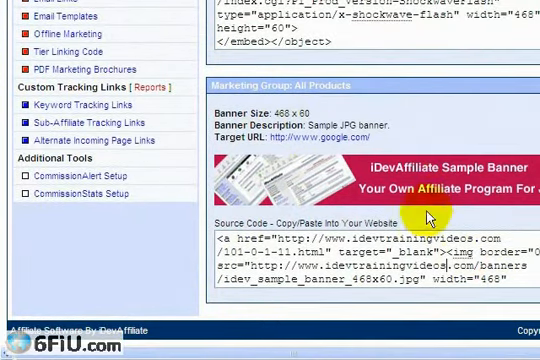
pyautogui.moveTo(312, 118)
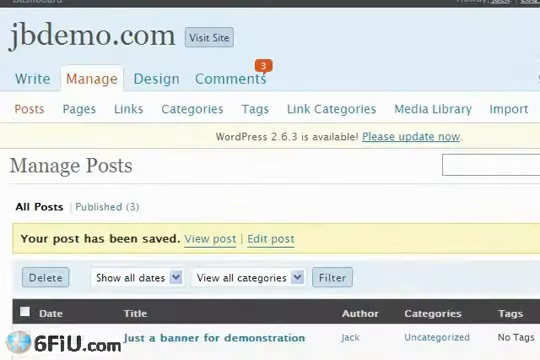
pyautogui.moveTo(368, 158)
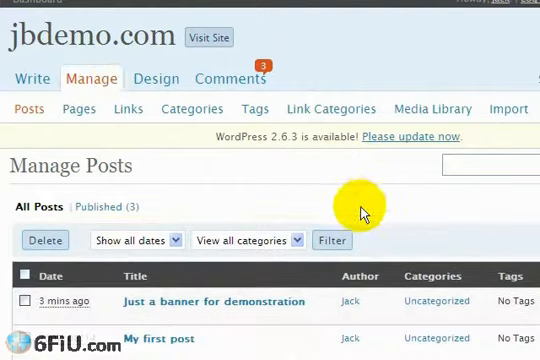
pyautogui.moveTo(236, 300)
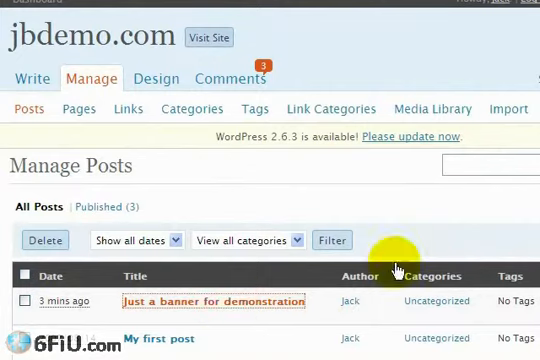
# Add "and her is a jpg banner" with the JPG banner code to the demonstration post and save it.
pyautogui.click(208, 300)
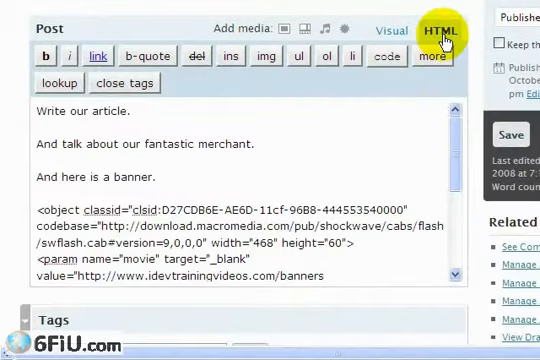
pyautogui.scroll(-3)
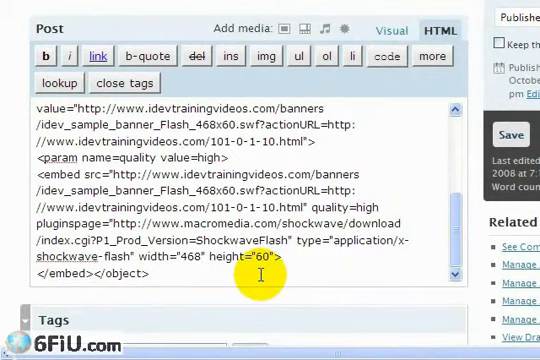
pyautogui.write('and h')
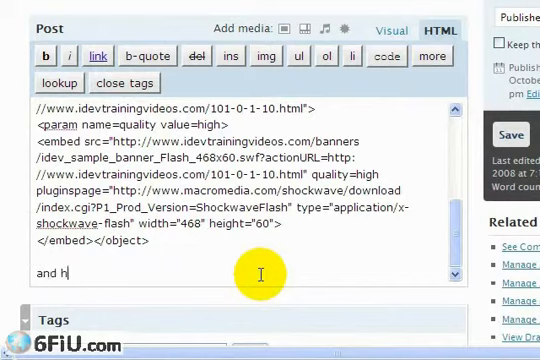
pyautogui.write('er is a jpg')
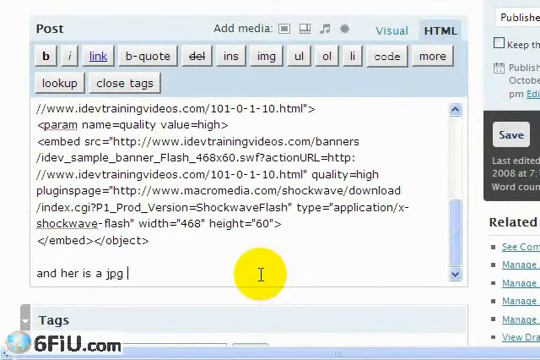
pyautogui.write('banner')
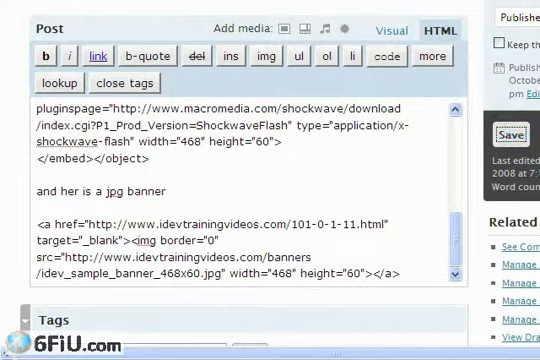
pyautogui.click(510, 132)
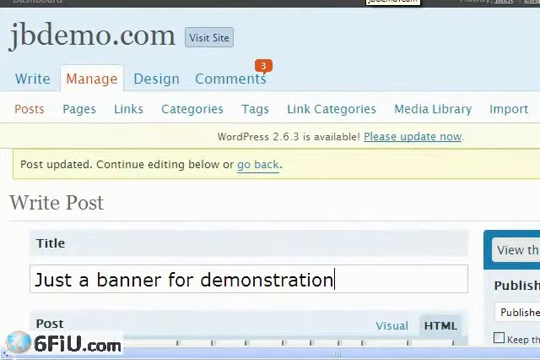